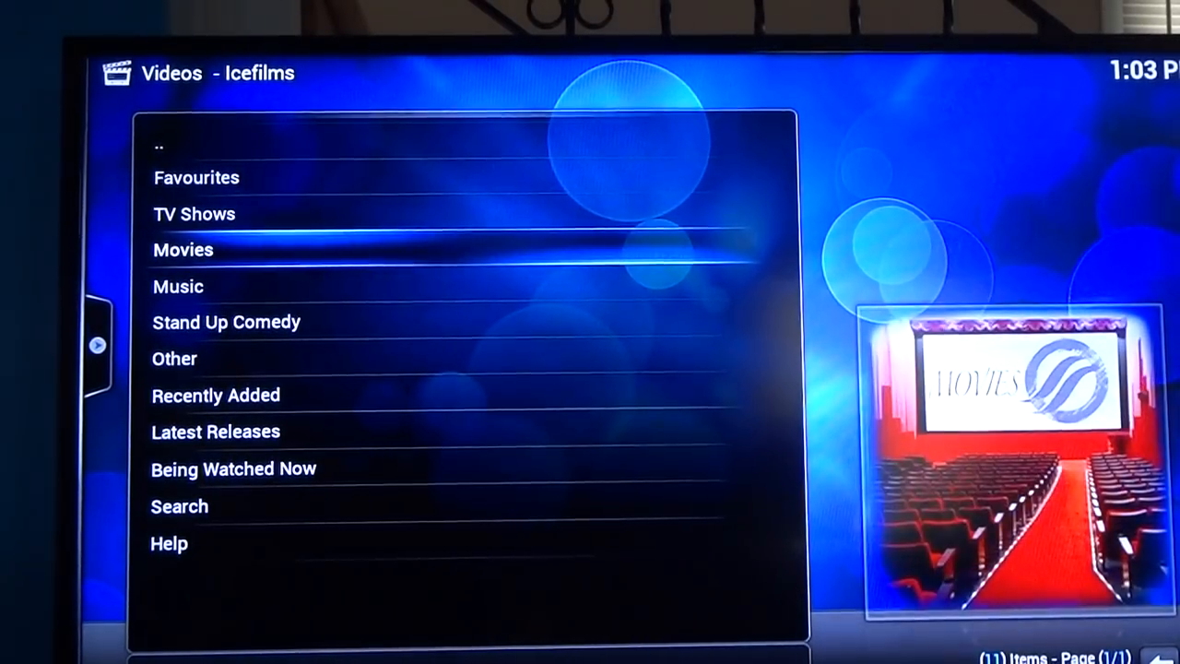
Enter Icefilms Movies, then HD 720p, and choose the Popular category
{"action": "left_click", "coordinate": [182, 251]}
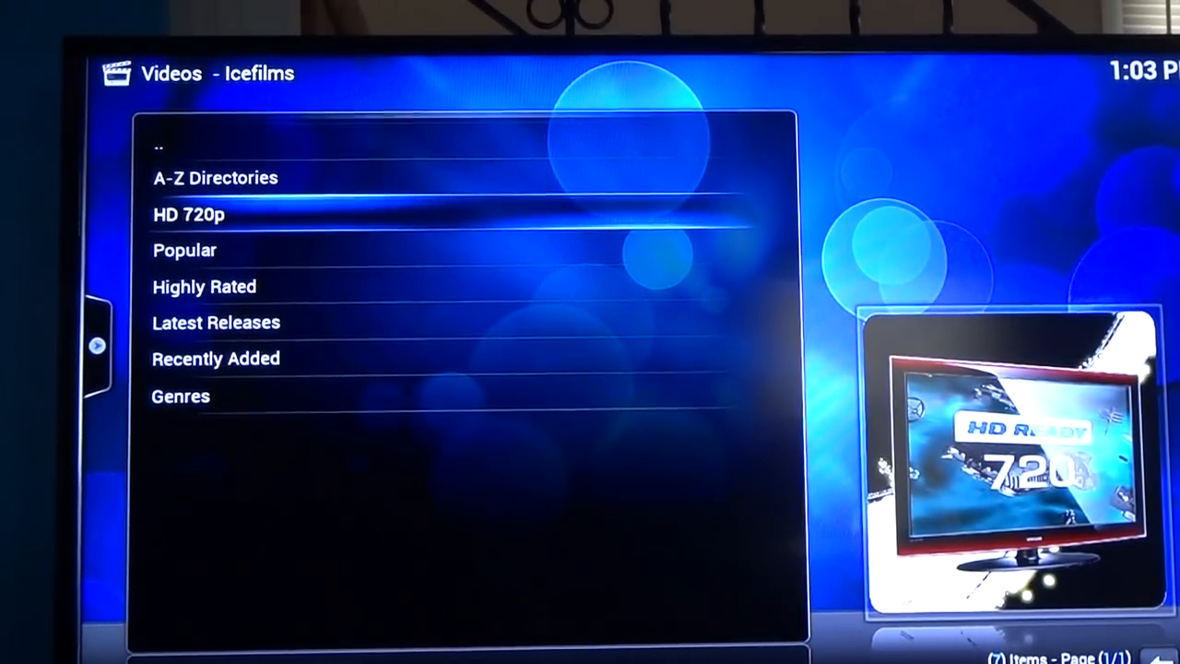
{"action": "left_click", "coordinate": [188, 214]}
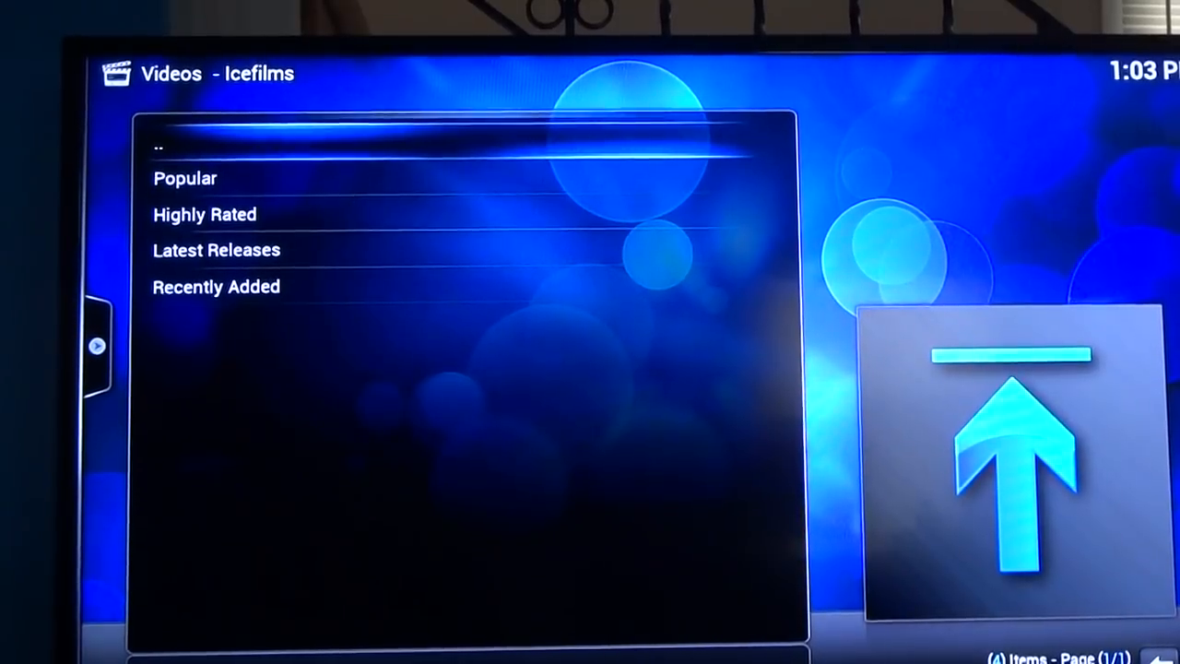
{"action": "key", "text": "Down"}
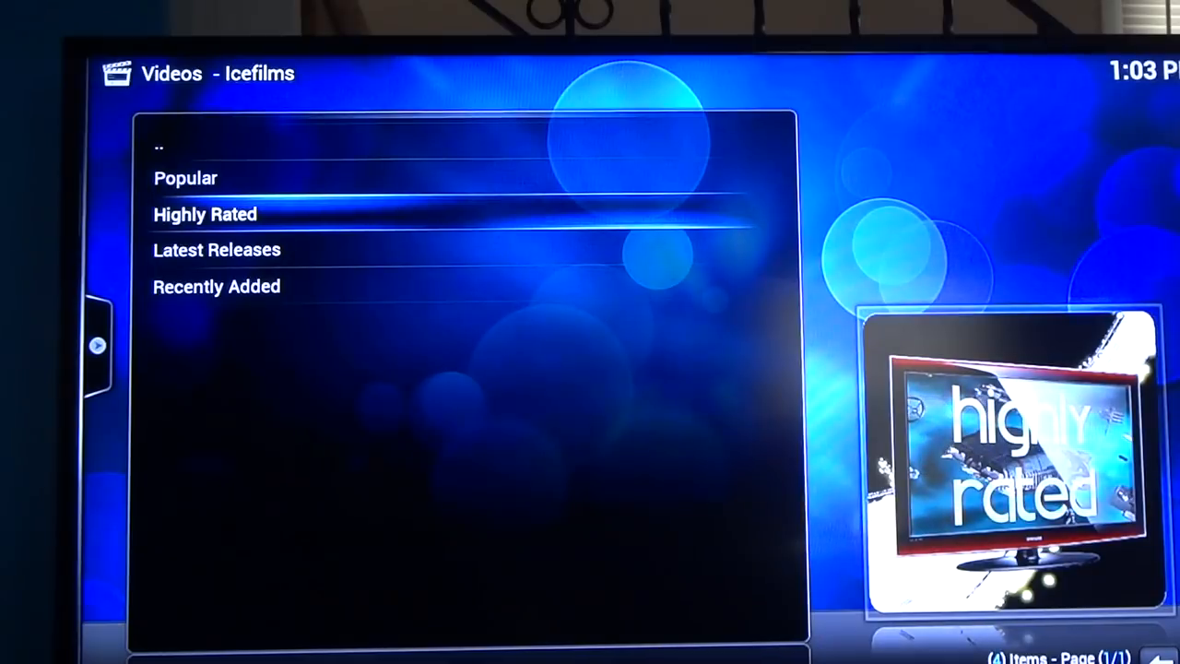
{"action": "key", "text": "up"}
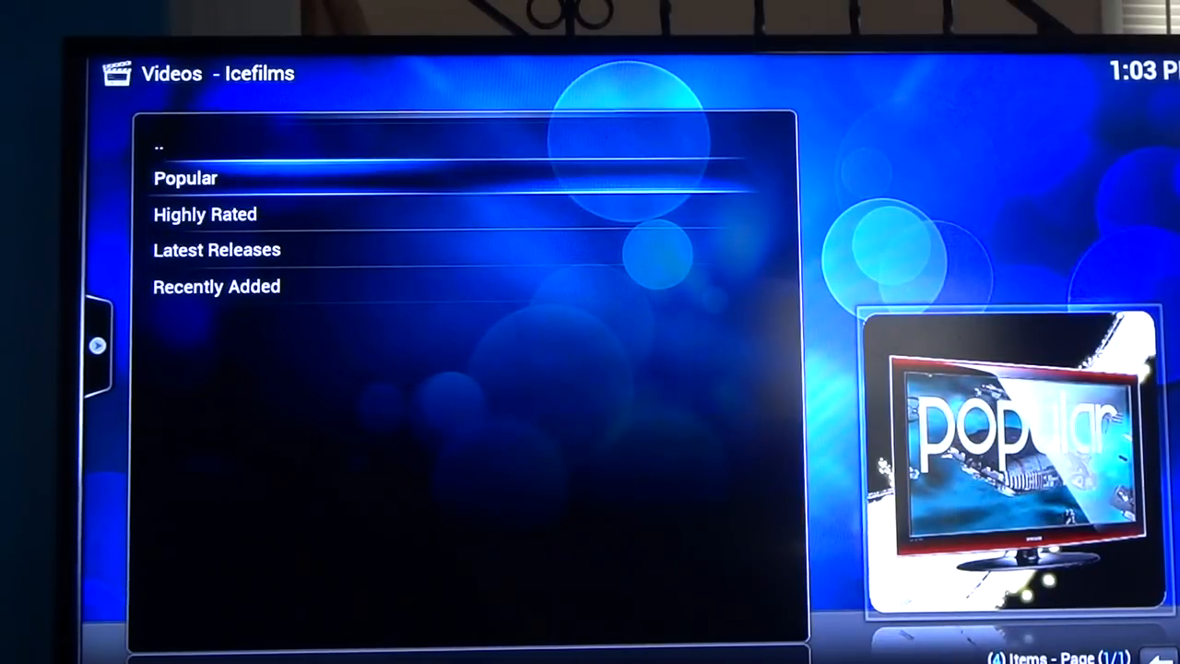
{"action": "left_click", "coordinate": [184, 177]}
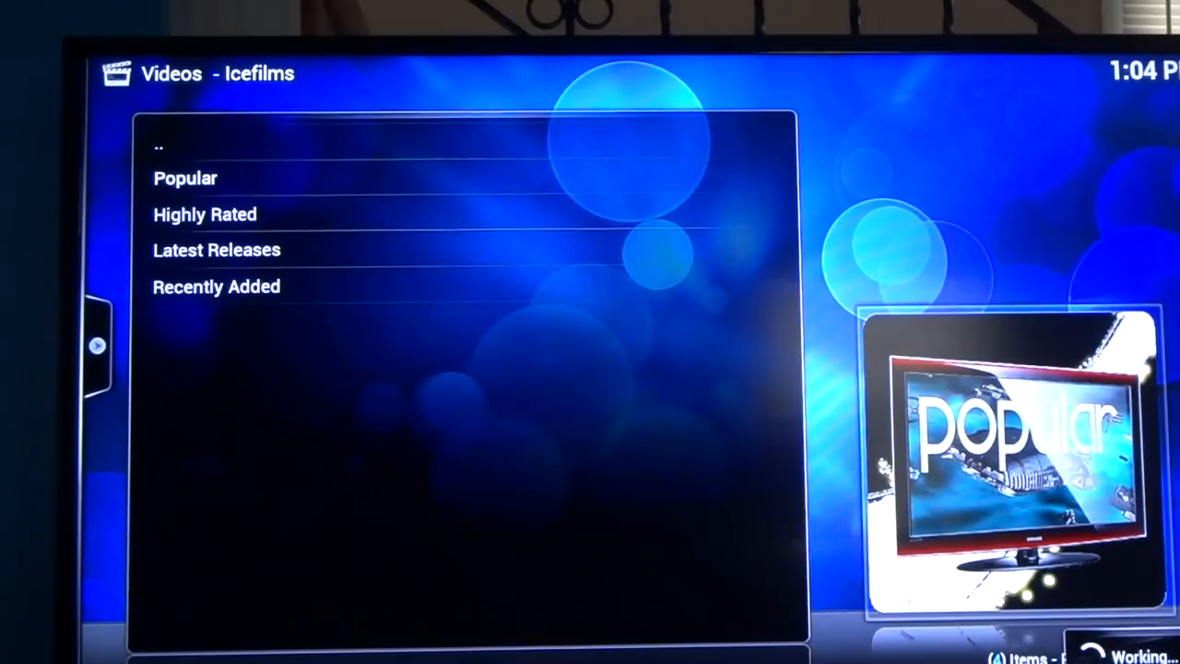
Browse the Popular HD movie list down to its end and back up
{"action": "left_click", "coordinate": [184, 177]}
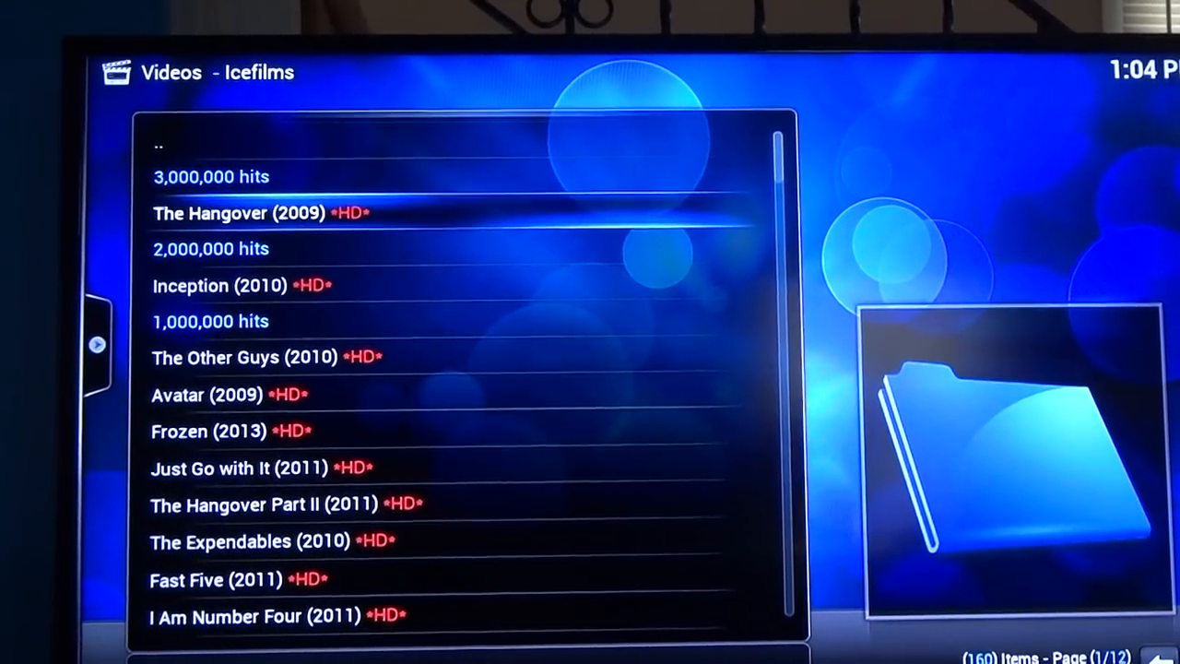
{"action": "scroll", "scroll_direction": "down", "scroll_amount": 3}
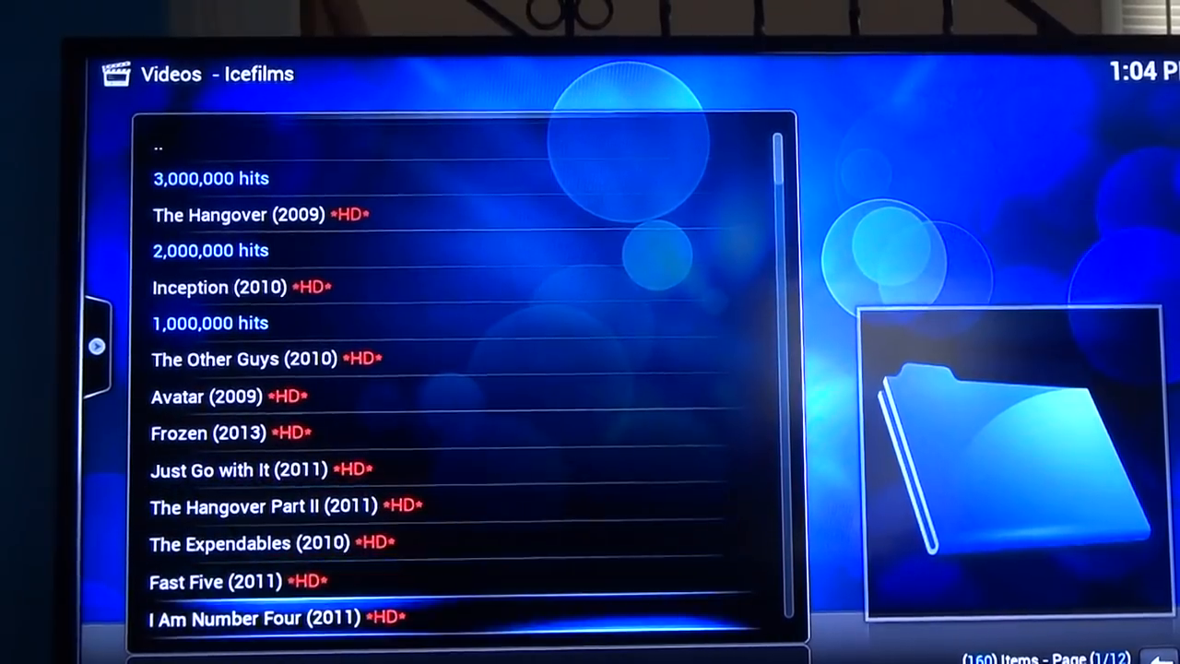
{"action": "scroll", "scroll_direction": "down", "scroll_amount": 3}
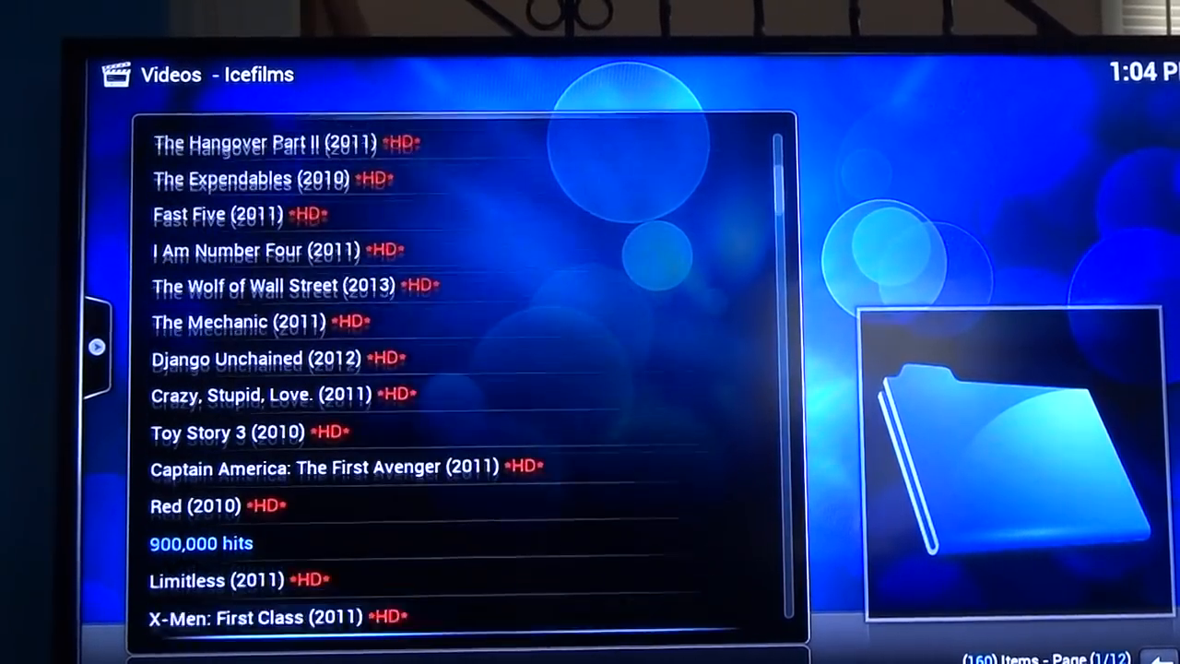
{"action": "scroll", "scroll_direction": "down", "scroll_amount": 3}
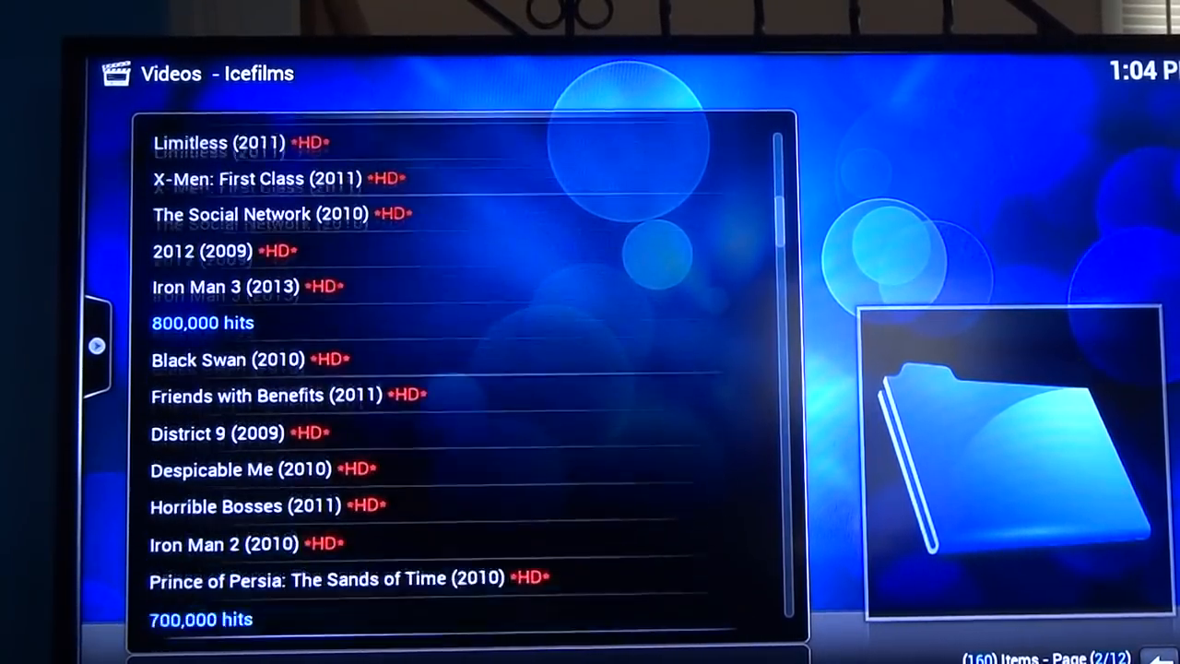
{"action": "scroll", "scroll_direction": "down", "scroll_amount": 3}
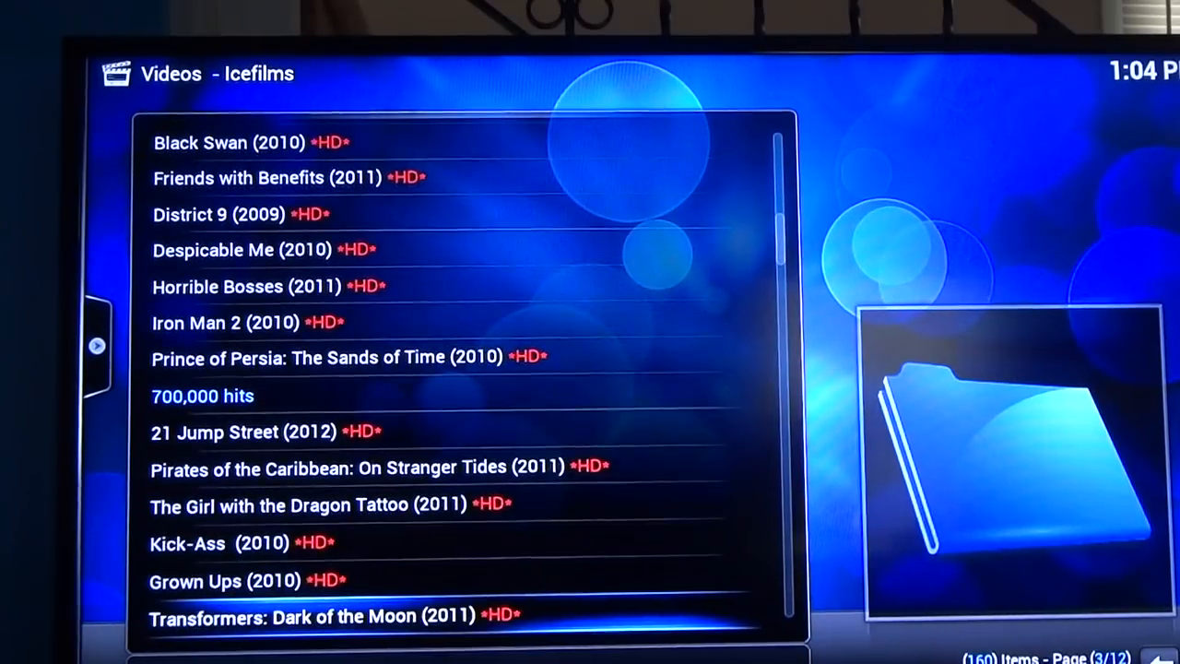
{"action": "scroll", "scroll_direction": "up", "scroll_amount": 3}
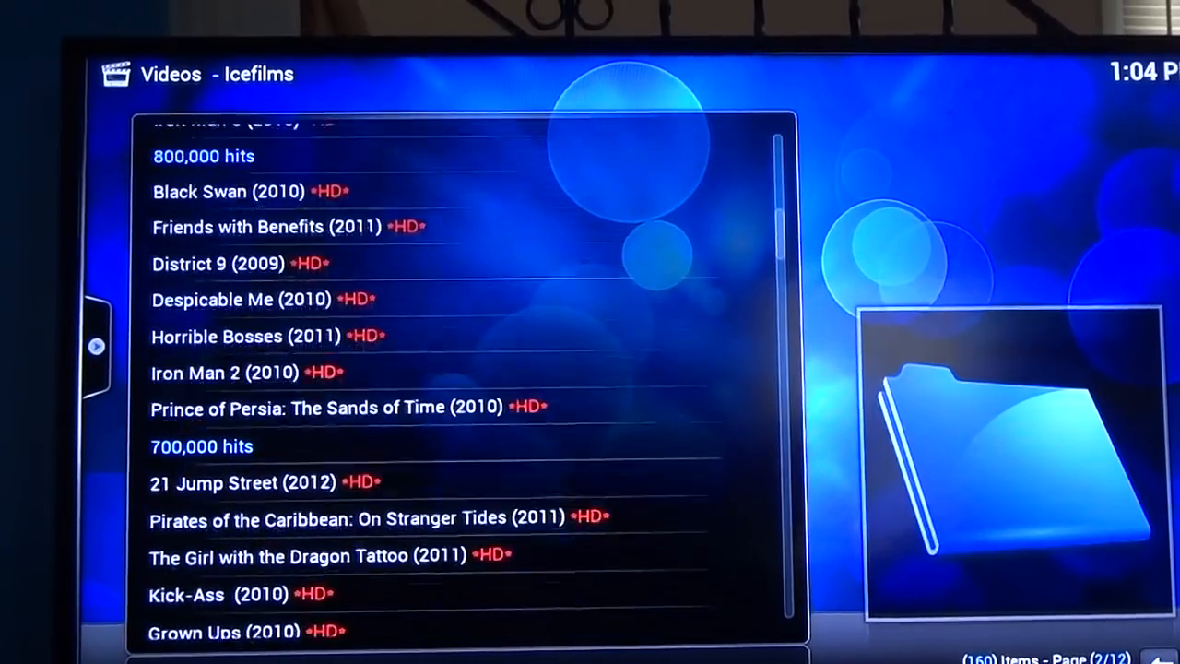
{"action": "scroll", "scroll_direction": "up", "scroll_amount": 3}
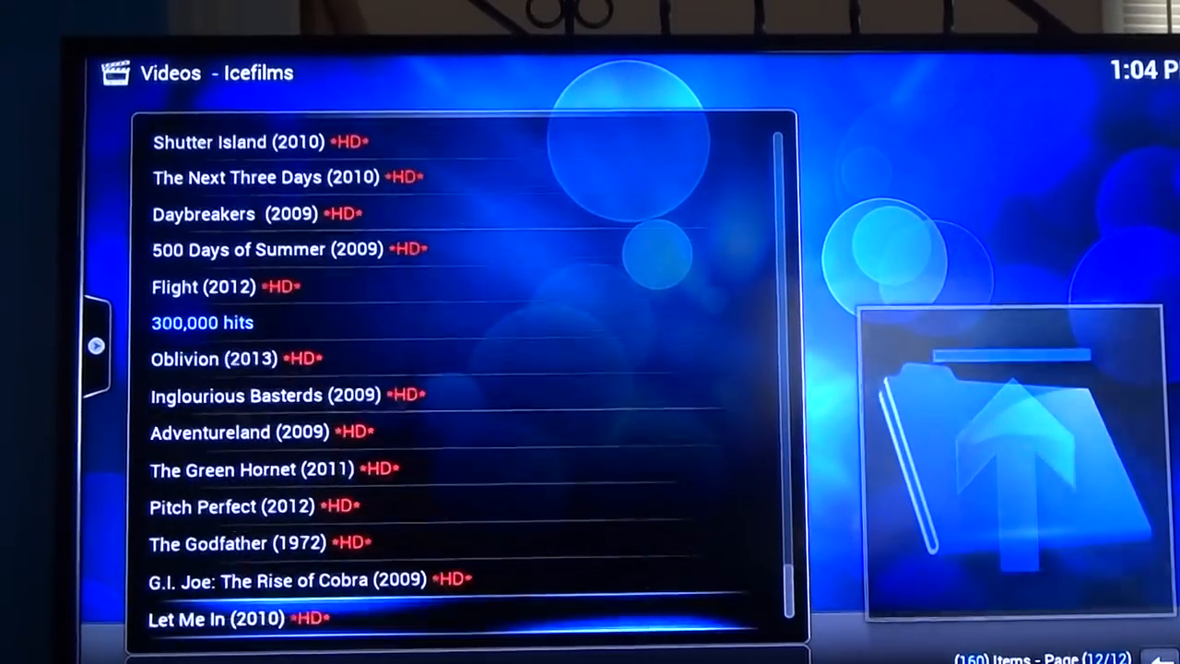
{"action": "scroll", "scroll_direction": "up", "scroll_amount": 3}
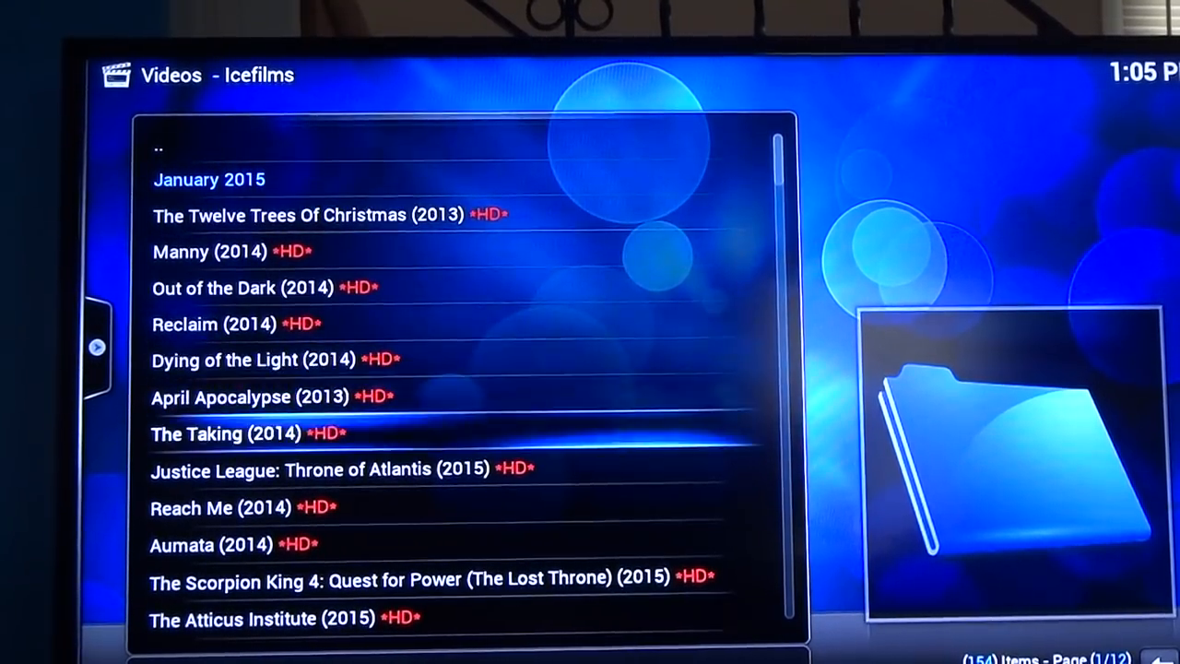
Return to the HD 720p menu and highlight the Highly Rated category
{"action": "scroll", "scroll_direction": "down", "scroll_amount": 3}
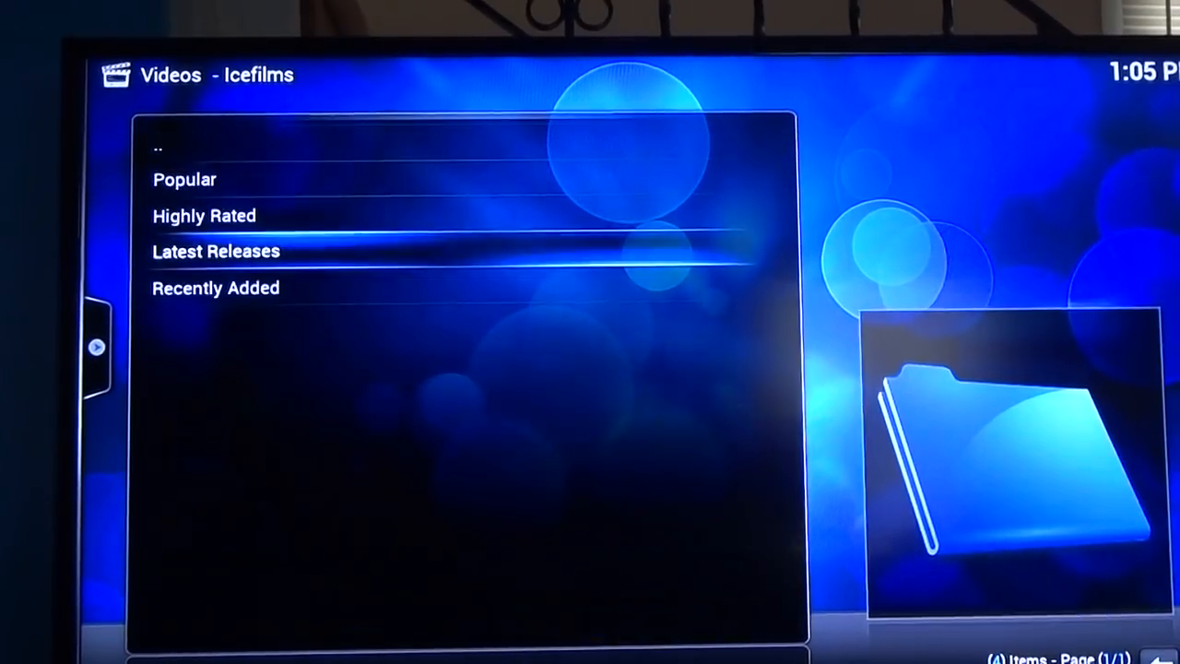
{"action": "key", "text": "Up"}
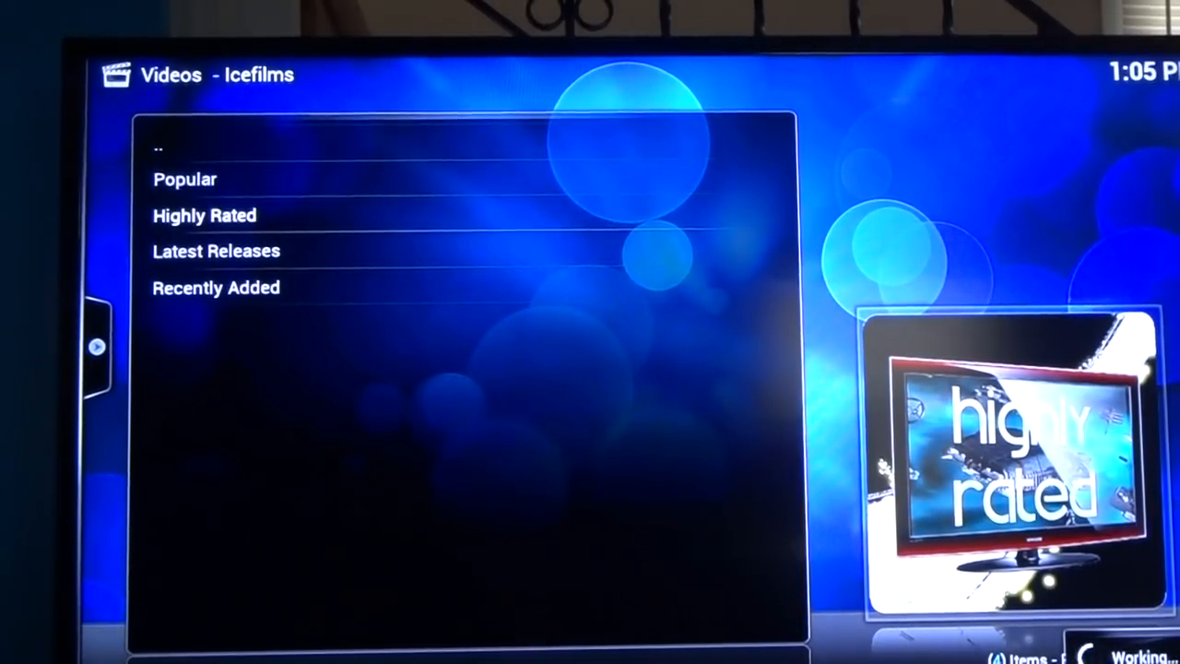
From the Highly Rated HD list, show the streaming sources for The Interview (2014)
{"action": "left_click", "coordinate": [203, 214]}
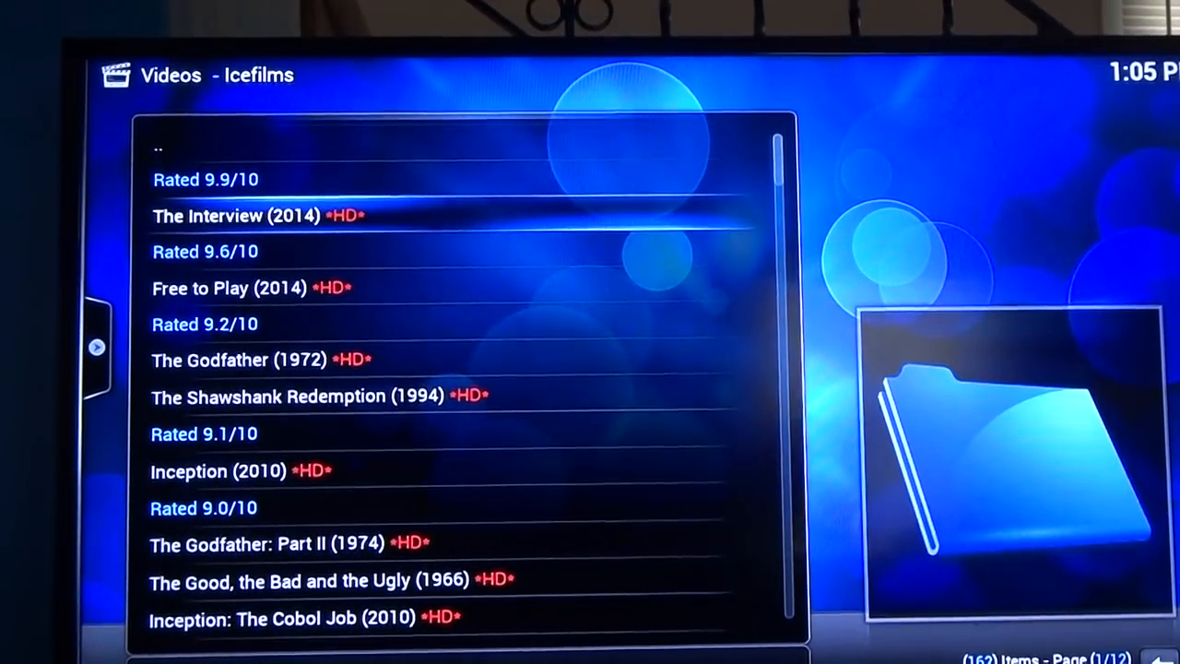
{"action": "left_click", "coordinate": [258, 214]}
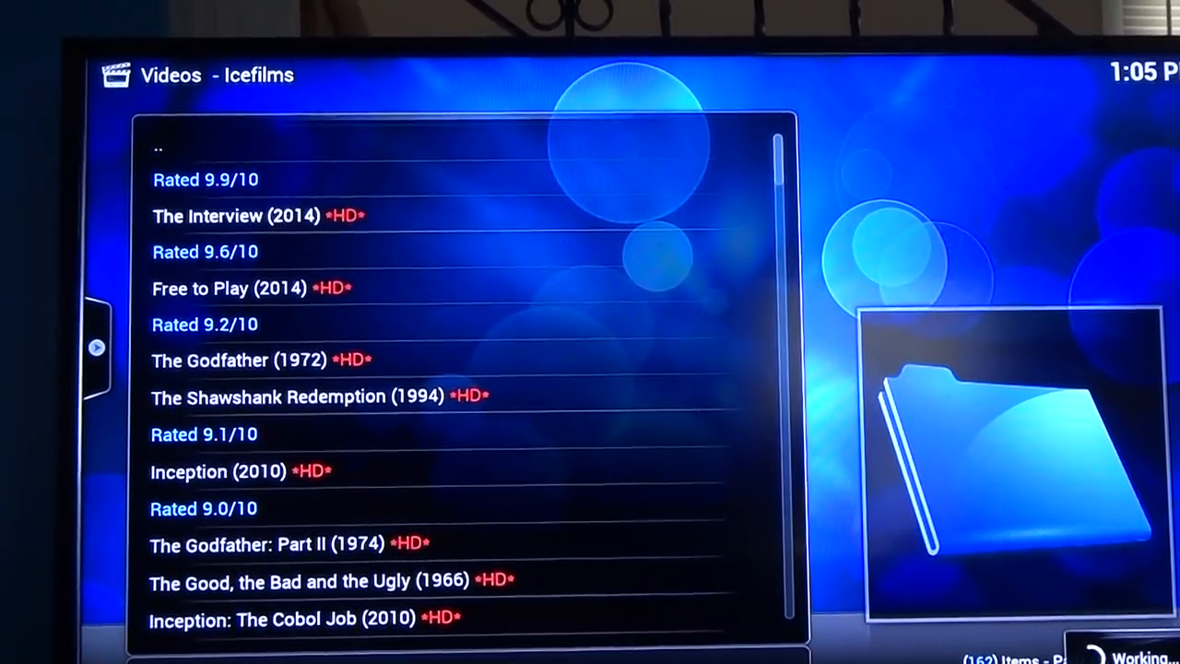
{"action": "left_click", "coordinate": [236, 216]}
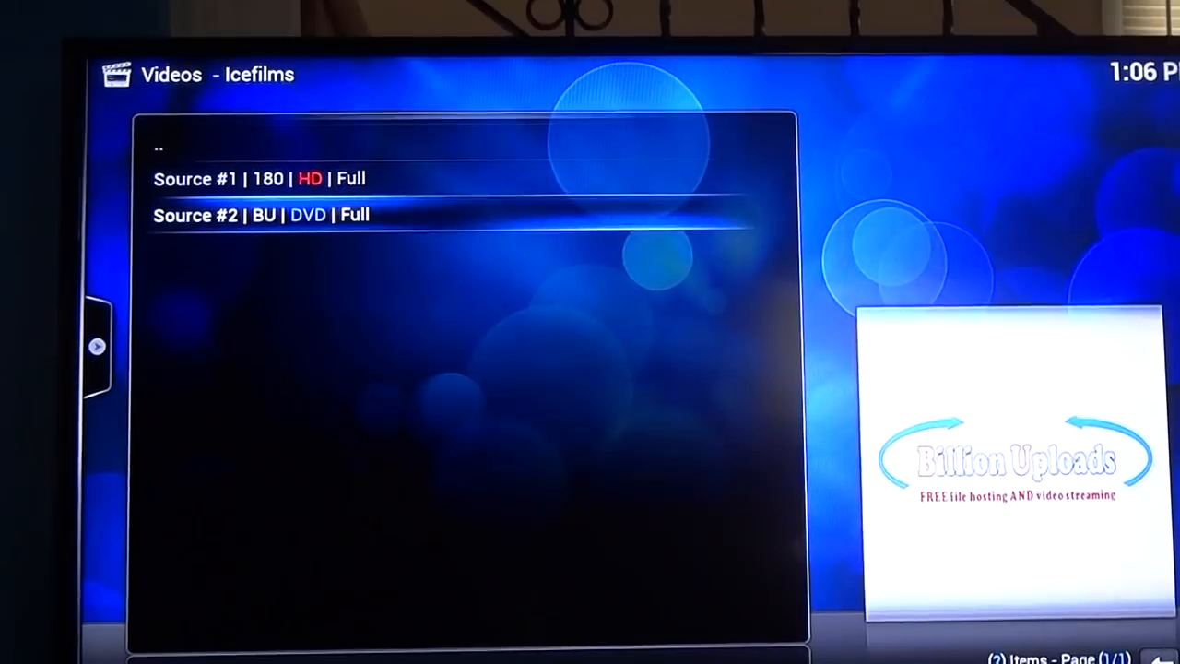
Choose Source #1 (180Upload, HD, Full) and start playing the movie
{"action": "key", "text": "Up"}
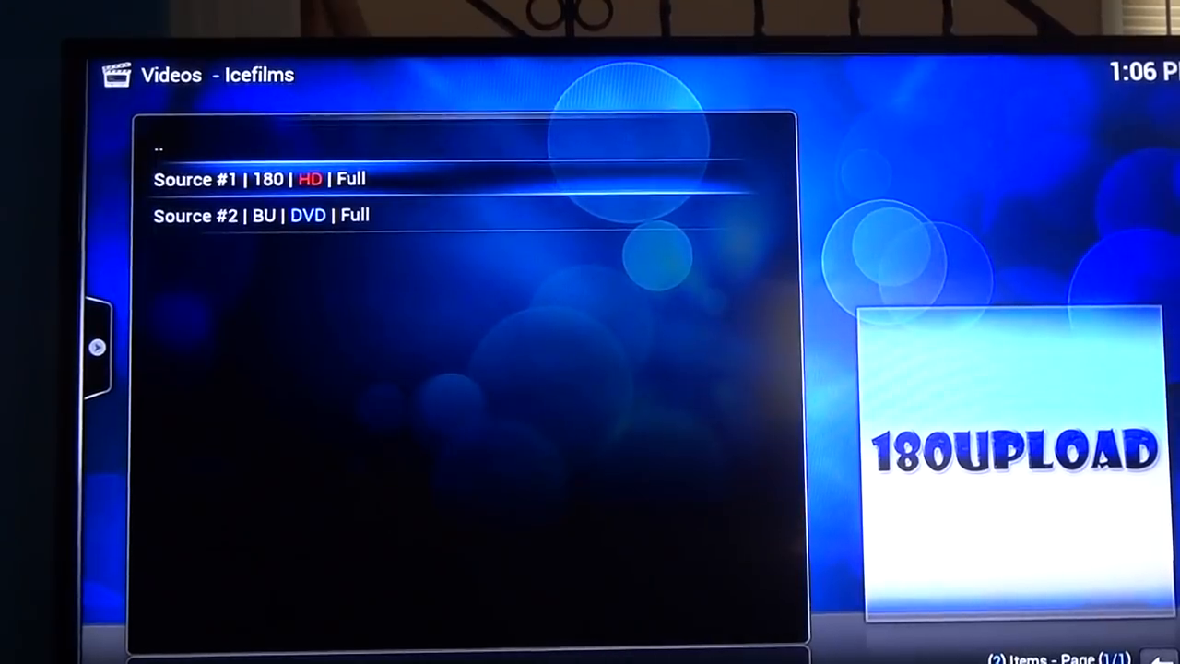
{"action": "left_click", "coordinate": [262, 177]}
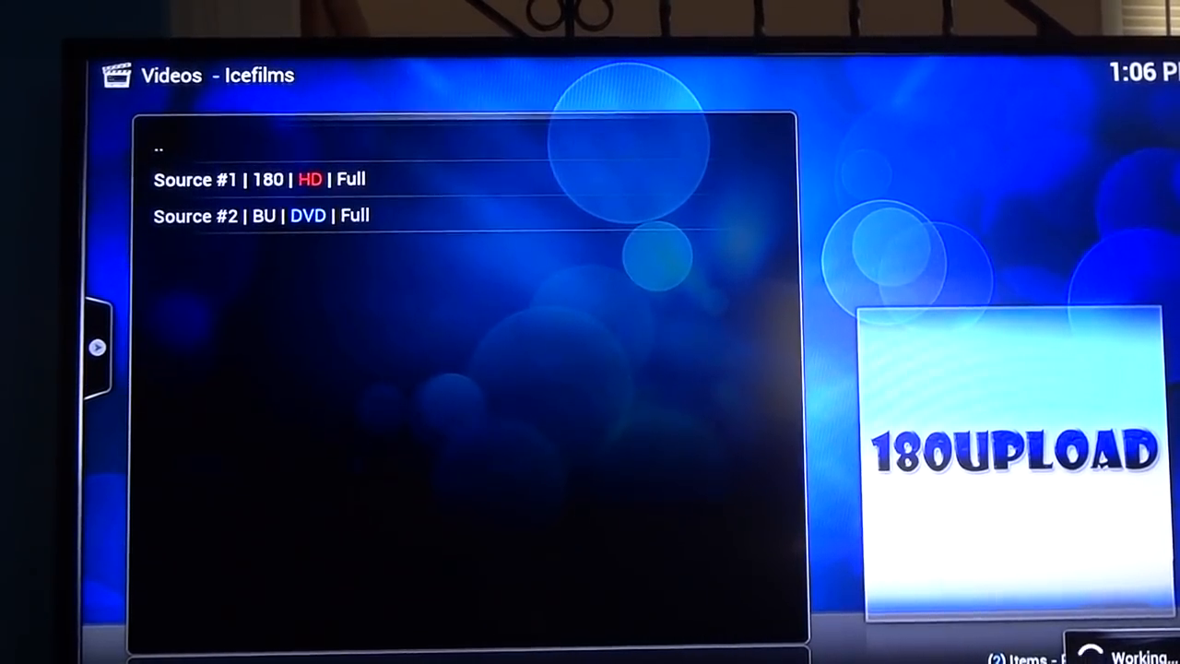
{"action": "left_click", "coordinate": [260, 178]}
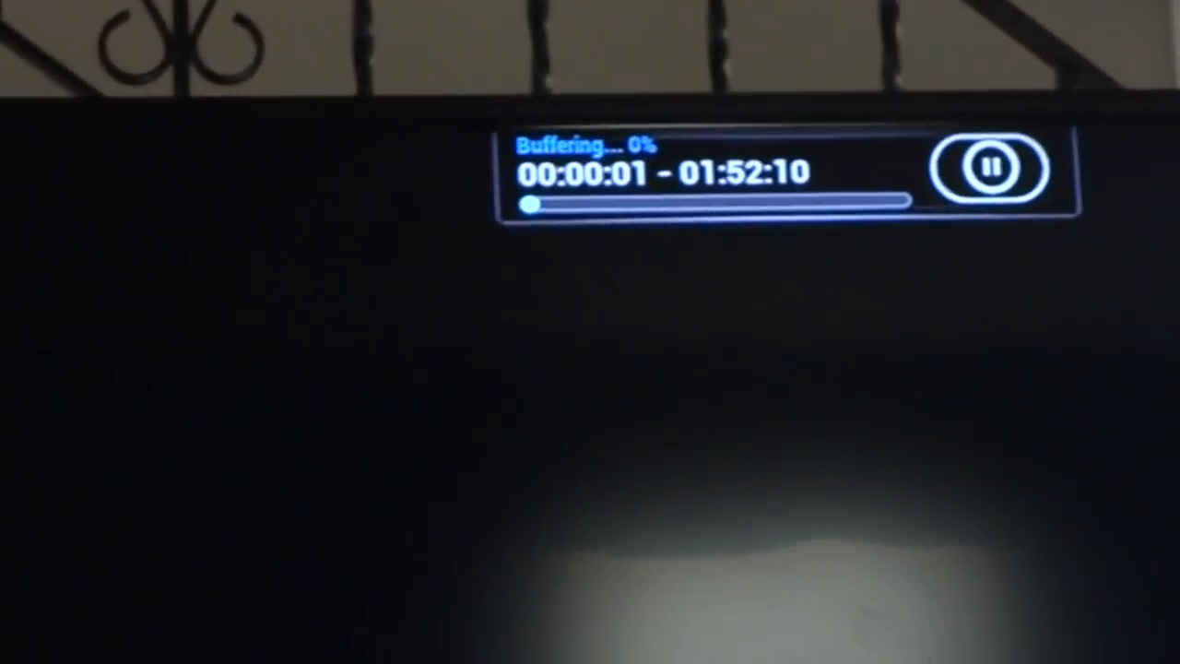